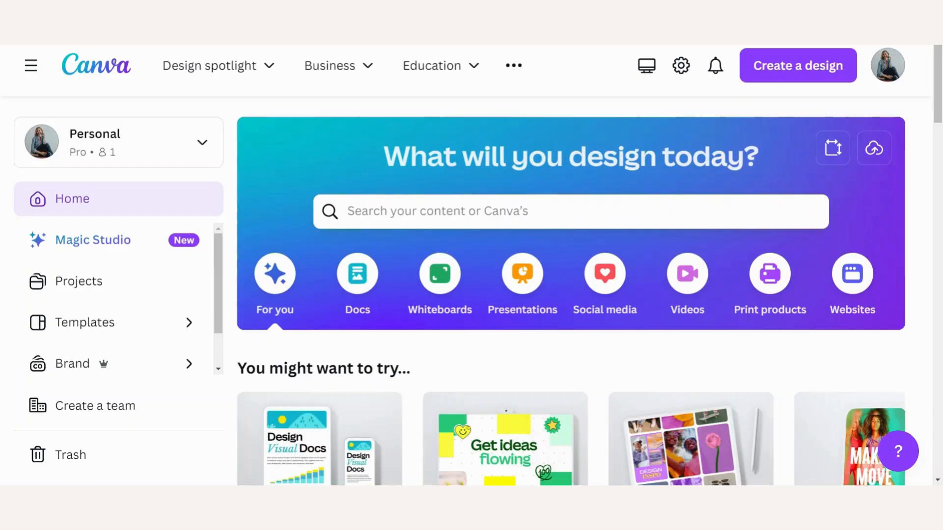
# Create a new blank Instagram Post (Square) design from the Create a design menu.
pyautogui.click(797, 65)
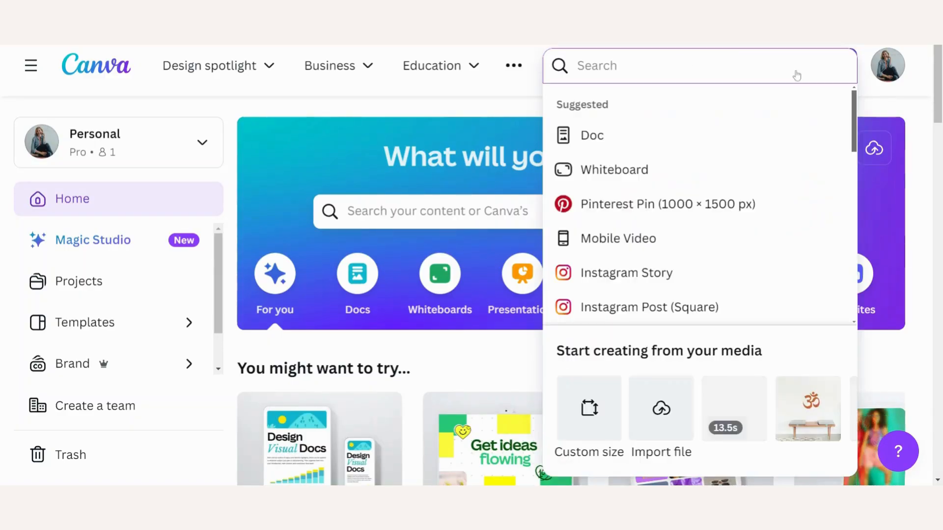
pyautogui.moveTo(634, 312)
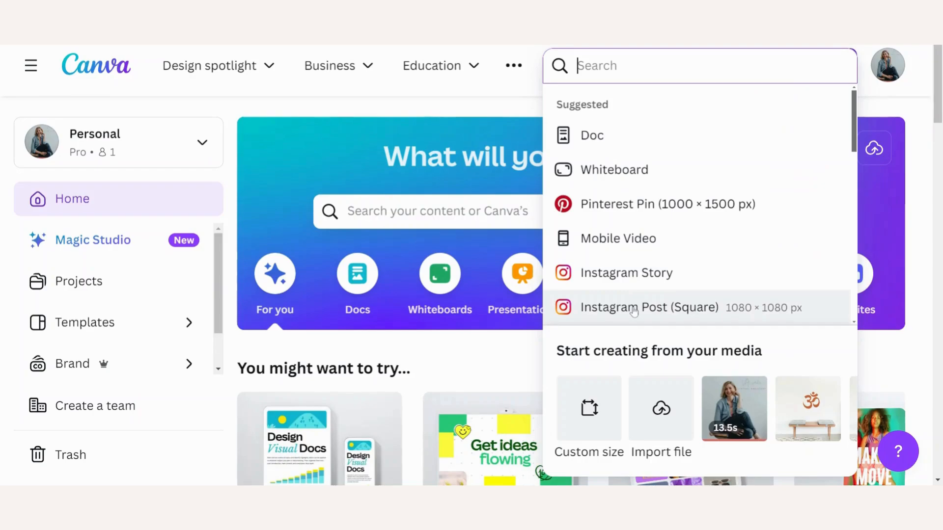
pyautogui.click(648, 307)
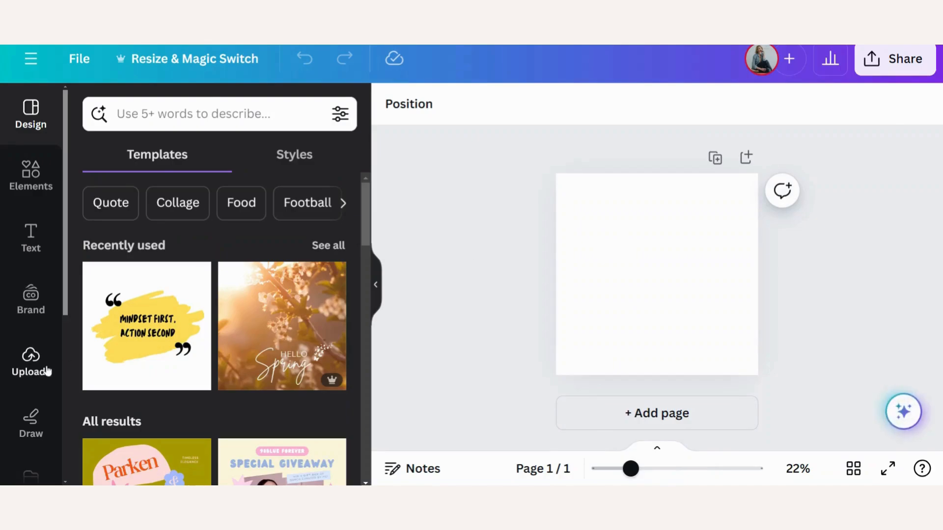
# Place the black om decal photo from Uploads and add a heading text box.
pyautogui.click(31, 357)
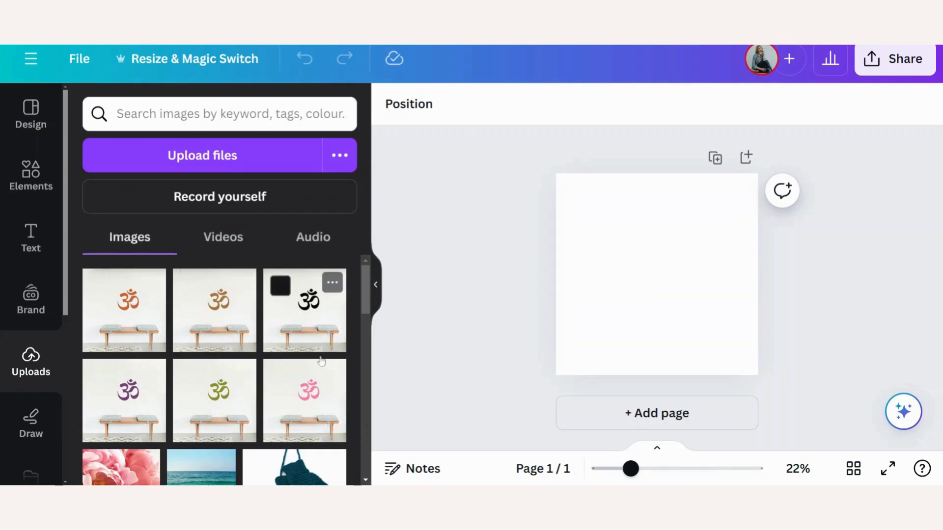
pyautogui.moveTo(252, 397)
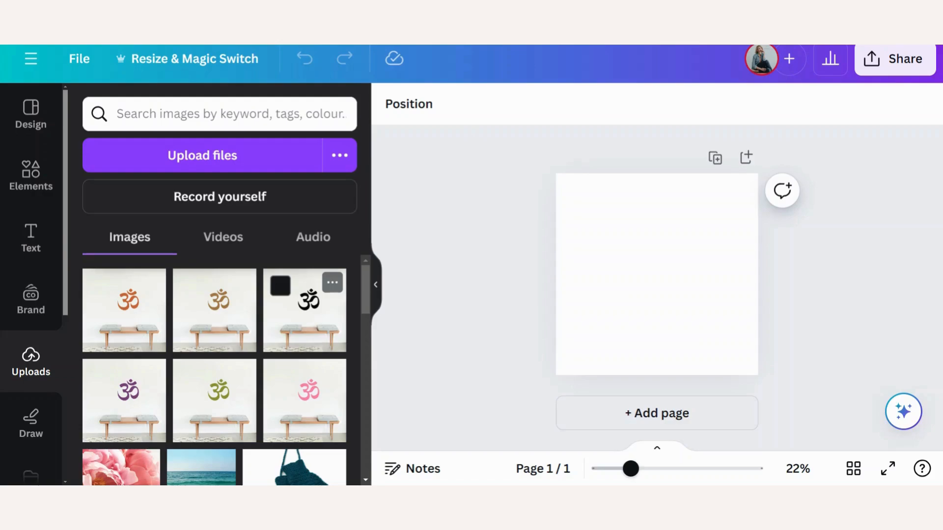
pyautogui.click(307, 310)
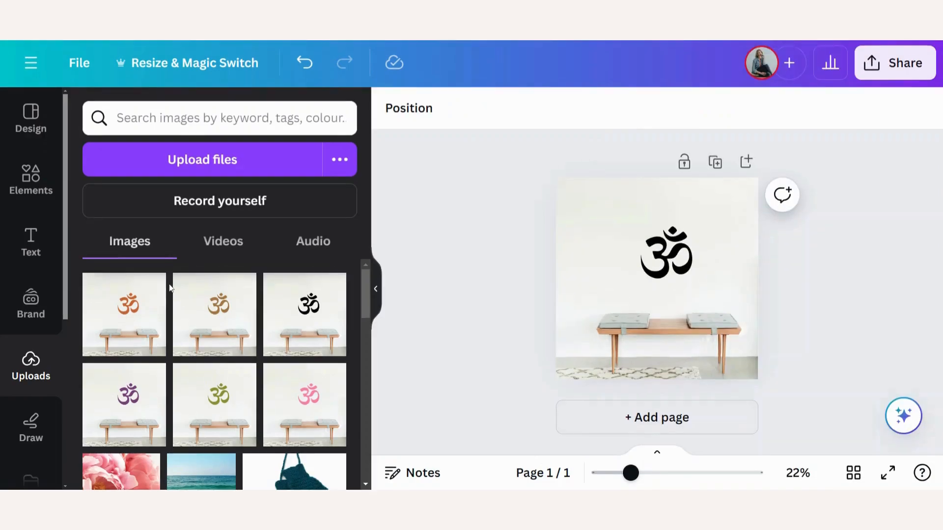
pyautogui.click(30, 242)
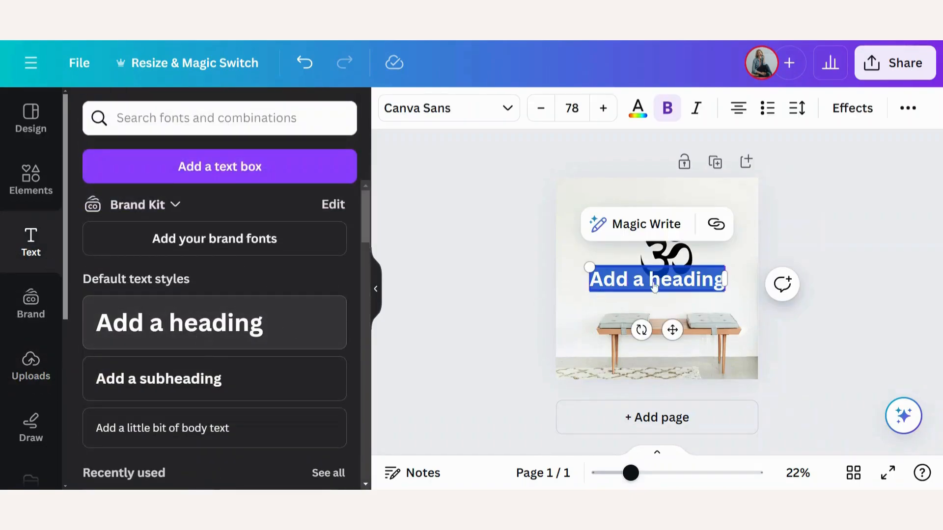
# Heading reads 'Which colour is your favourite?' in Muli, one size smaller, at the top.
pyautogui.write('Which colour is your favourite?')
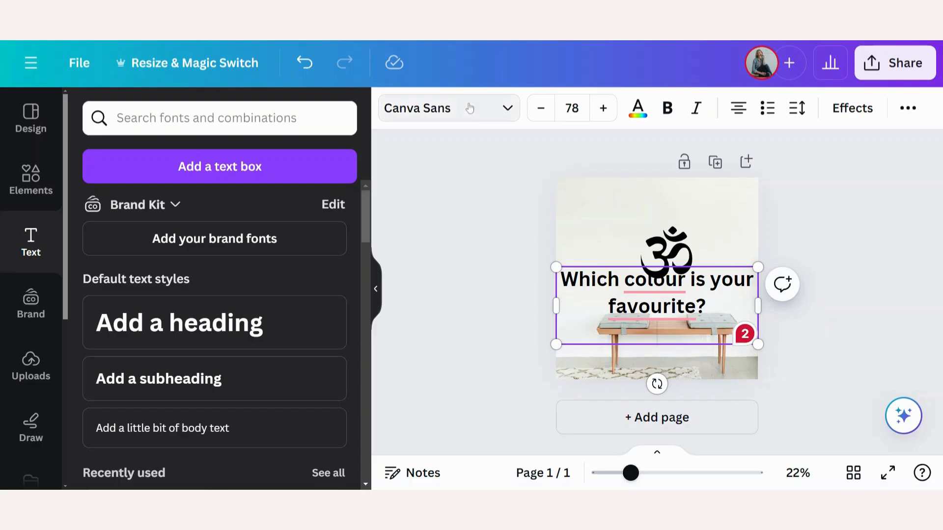
pyautogui.click(449, 108)
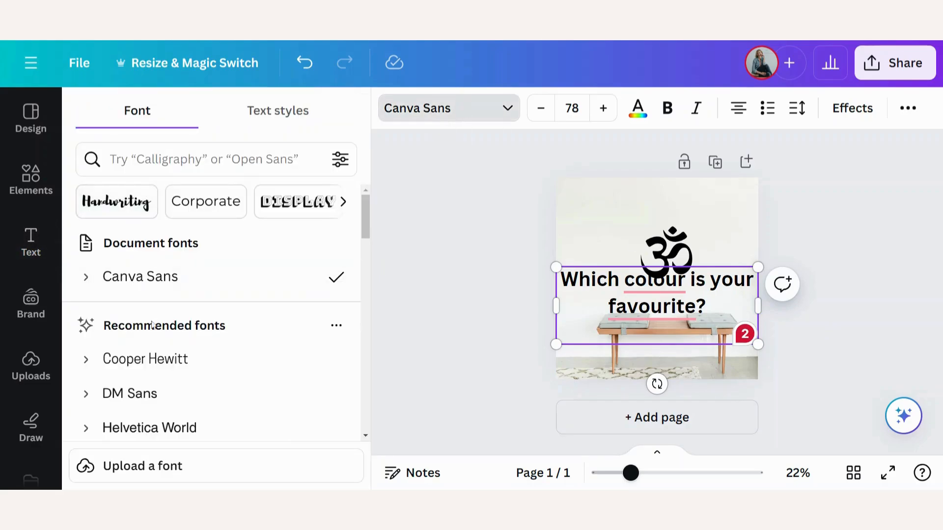
pyautogui.scroll(-3)
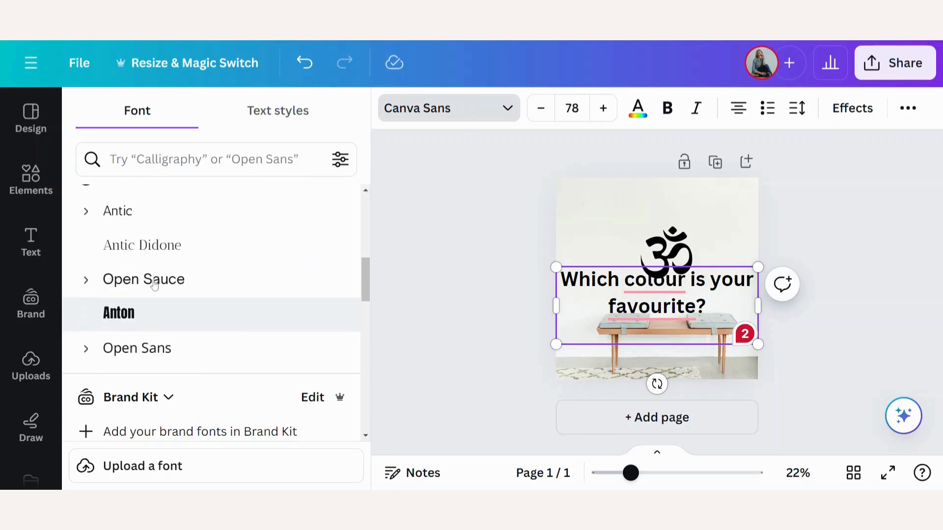
pyautogui.write('mu')
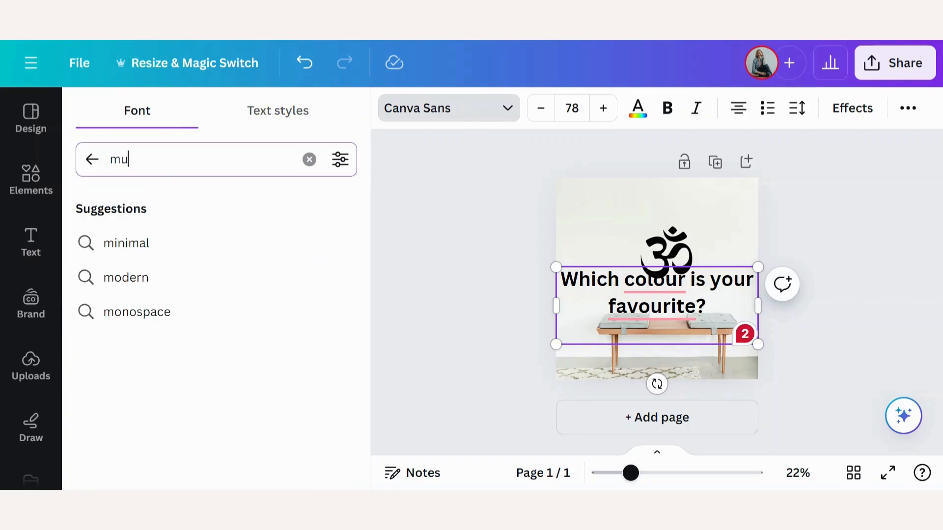
pyautogui.write('li')
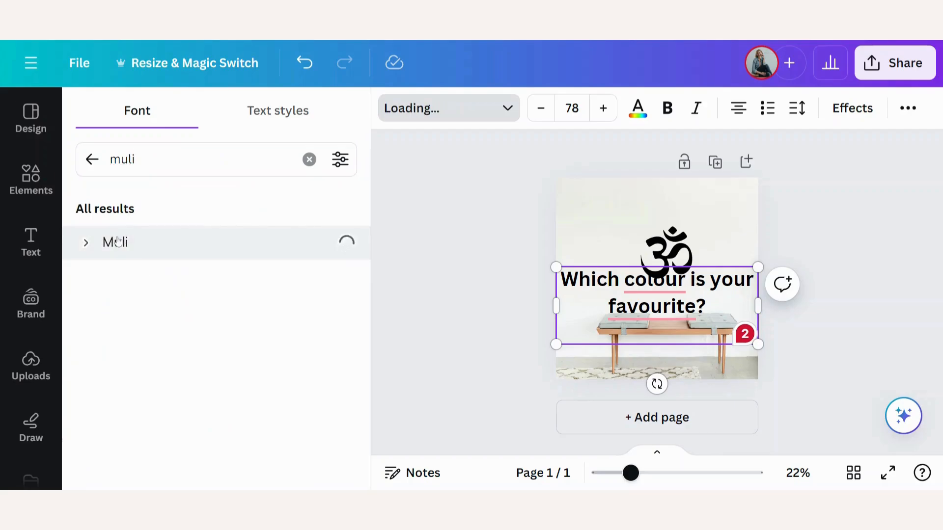
pyautogui.click(115, 242)
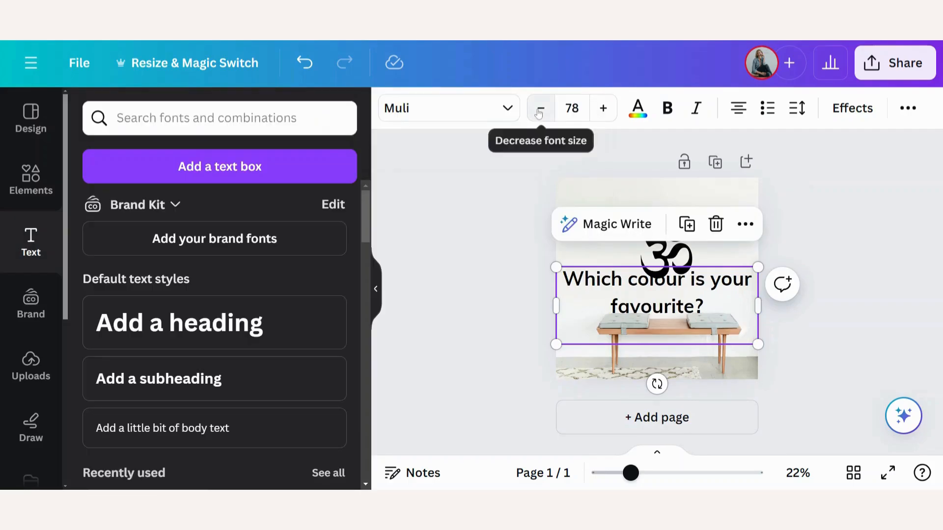
pyautogui.click(540, 108)
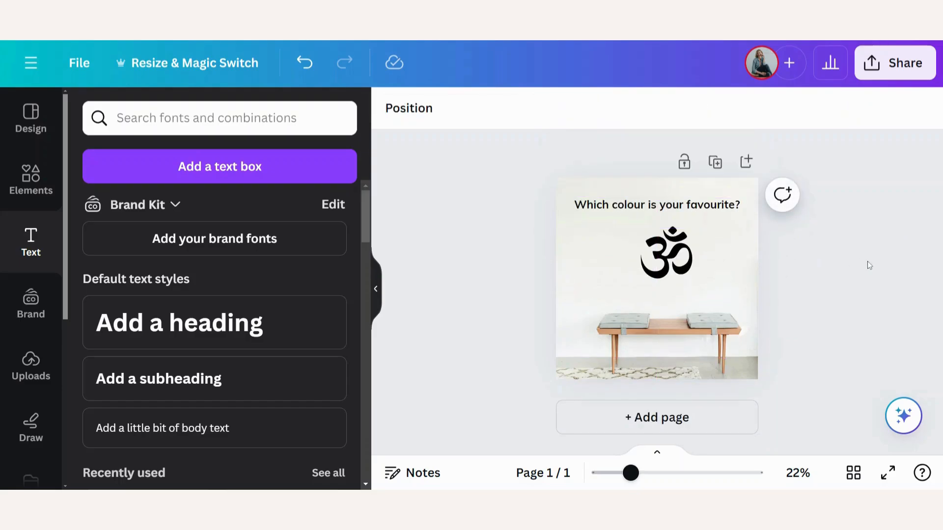
# Duplicate the page into six copies, each with a differently coloured om decal from Uploads.
pyautogui.click(30, 366)
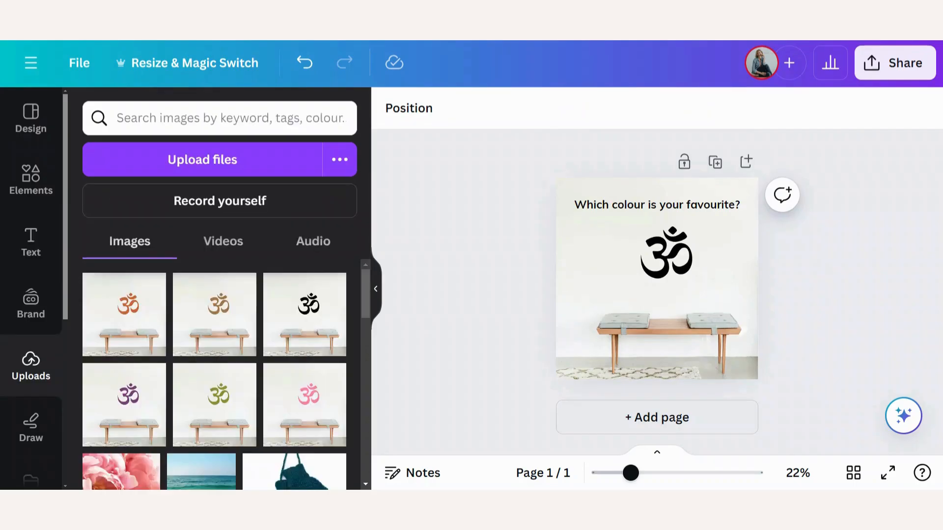
pyautogui.moveTo(715, 162)
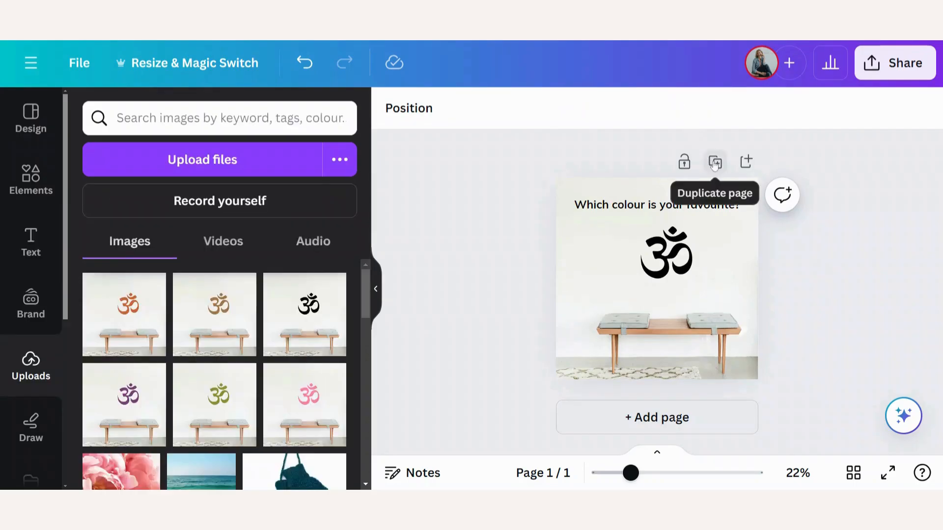
pyautogui.click(714, 161)
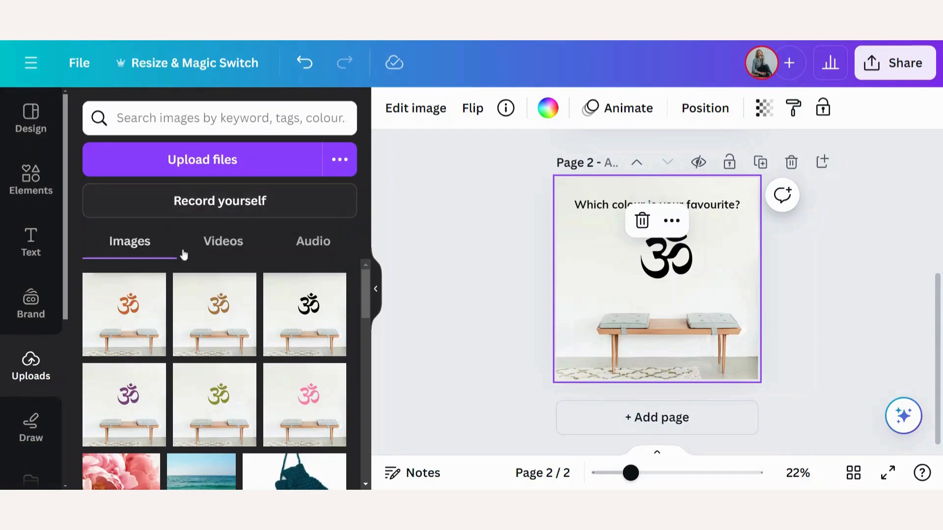
pyautogui.moveTo(131, 324)
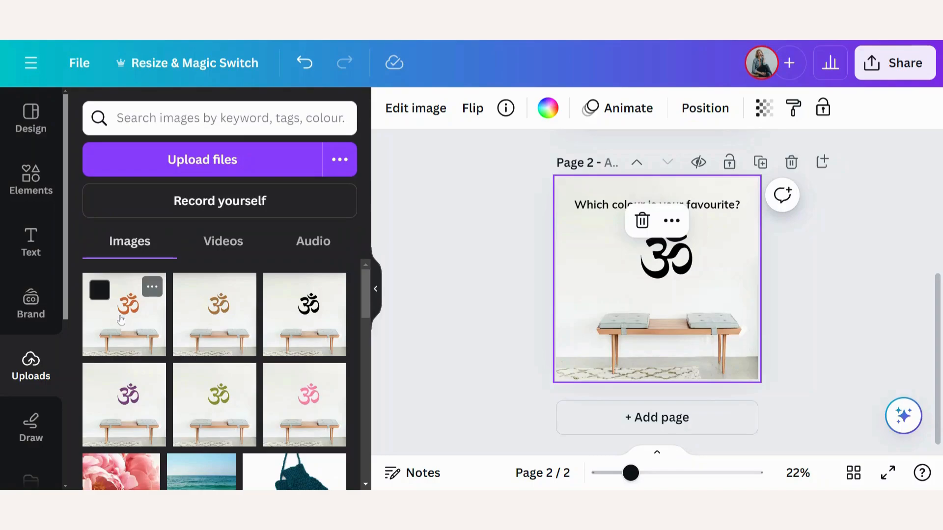
pyautogui.moveTo(108, 322)
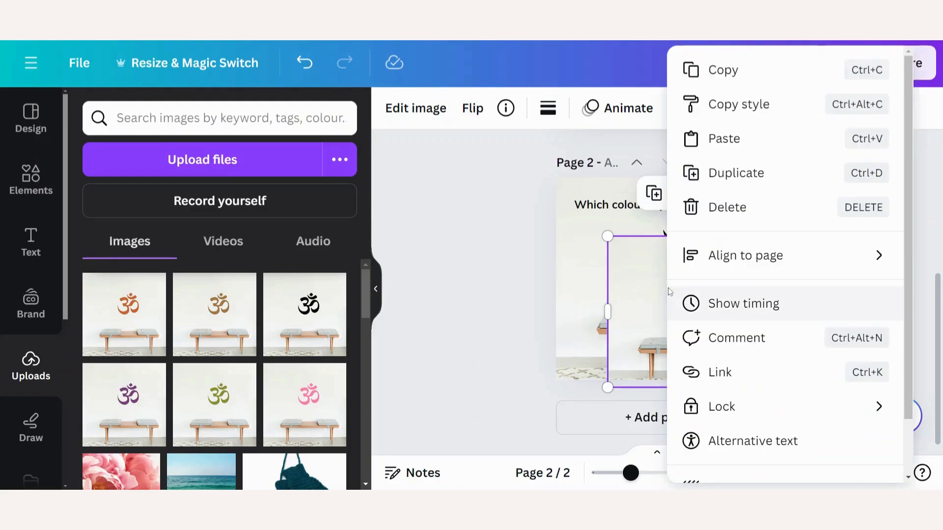
pyautogui.scroll(-3)
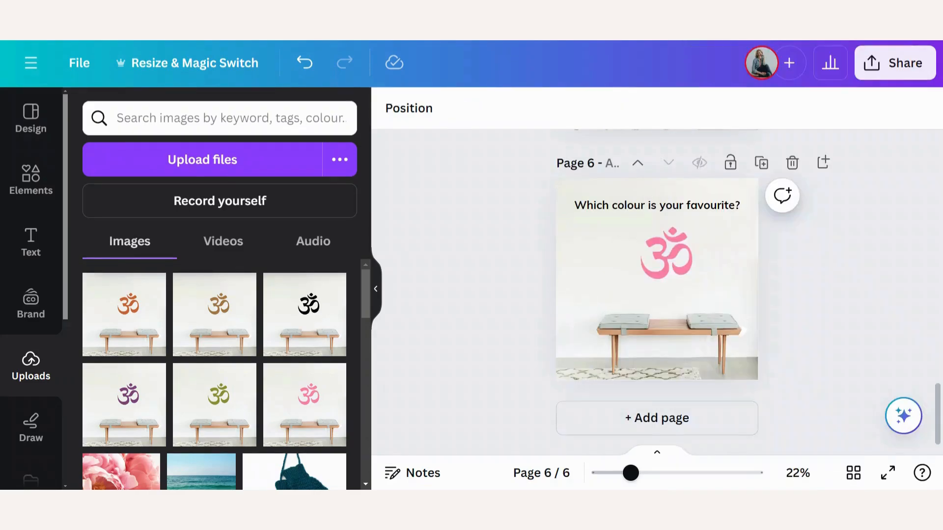
pyautogui.moveTo(853, 474)
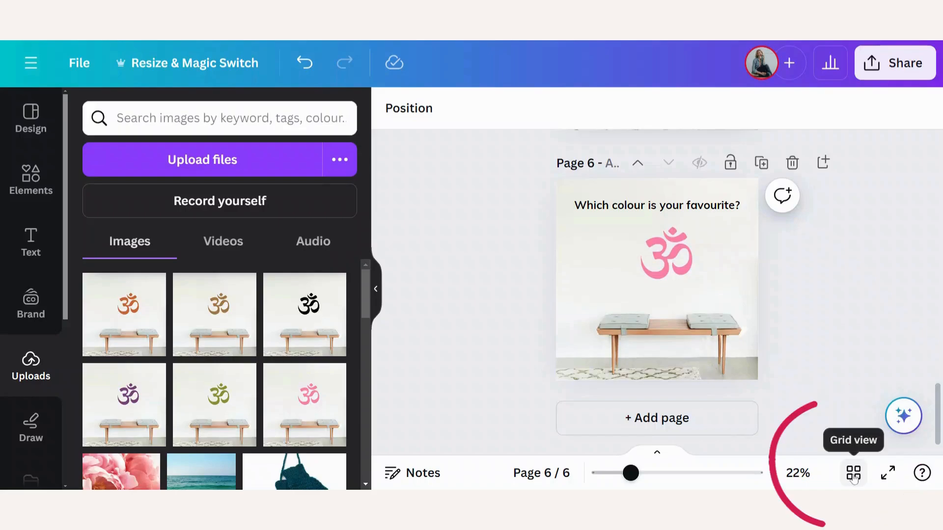
# In grid view, move the pink page to position 2 and the purple page to position 4.
pyautogui.click(852, 472)
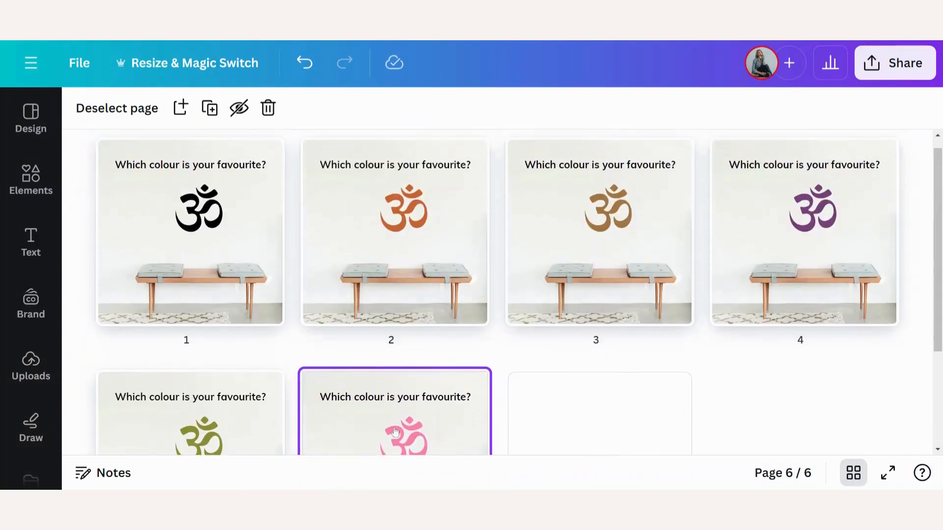
pyautogui.scroll(-3)
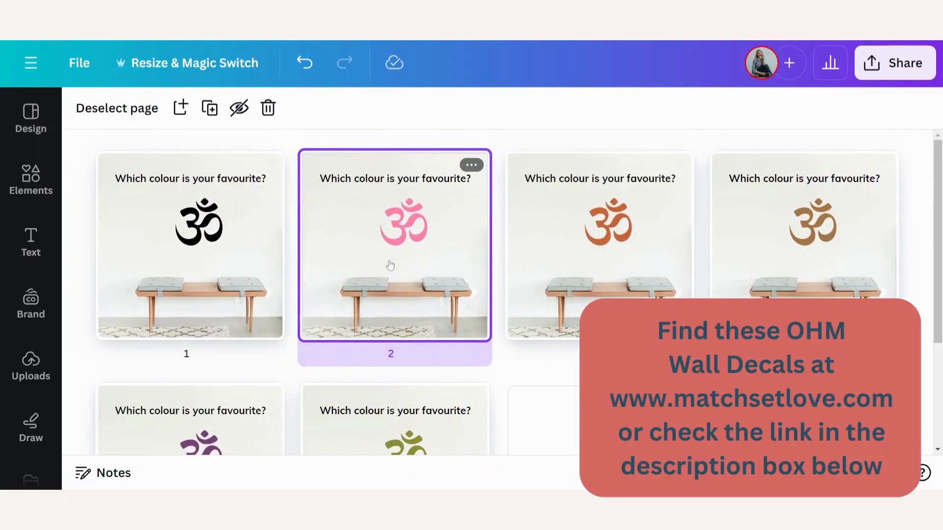
pyautogui.scroll(-3)
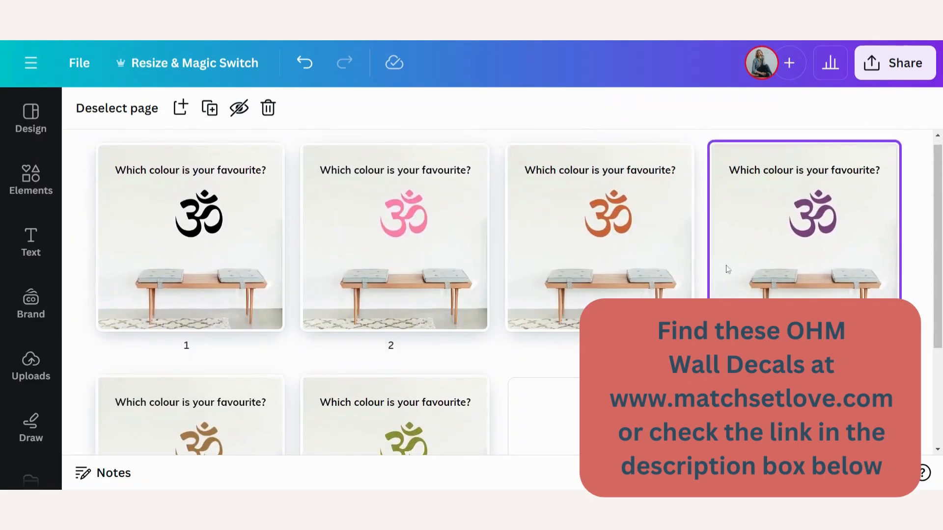
pyautogui.scroll(-3)
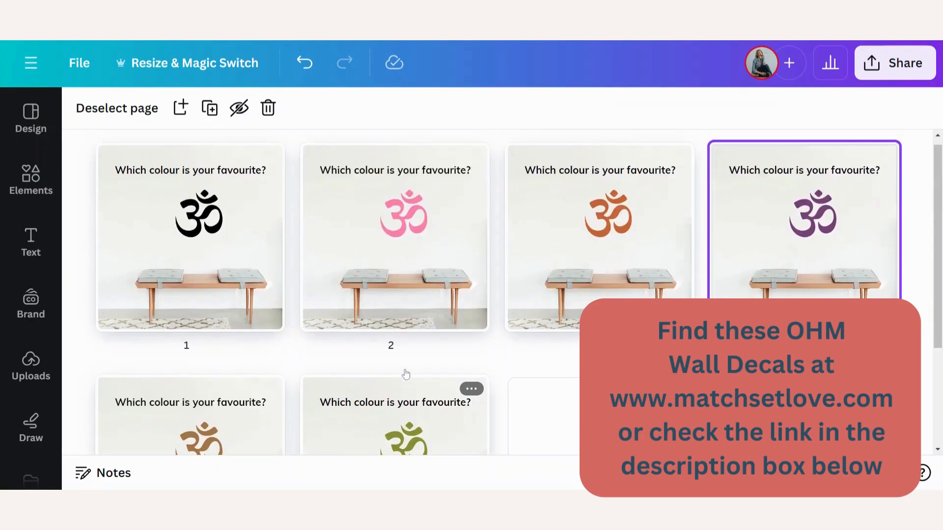
pyautogui.moveTo(423, 435)
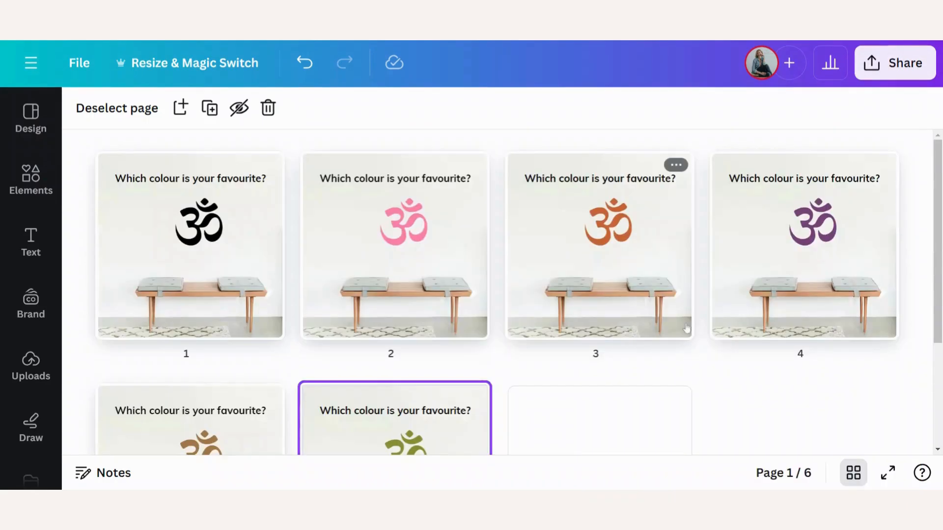
pyautogui.click(852, 473)
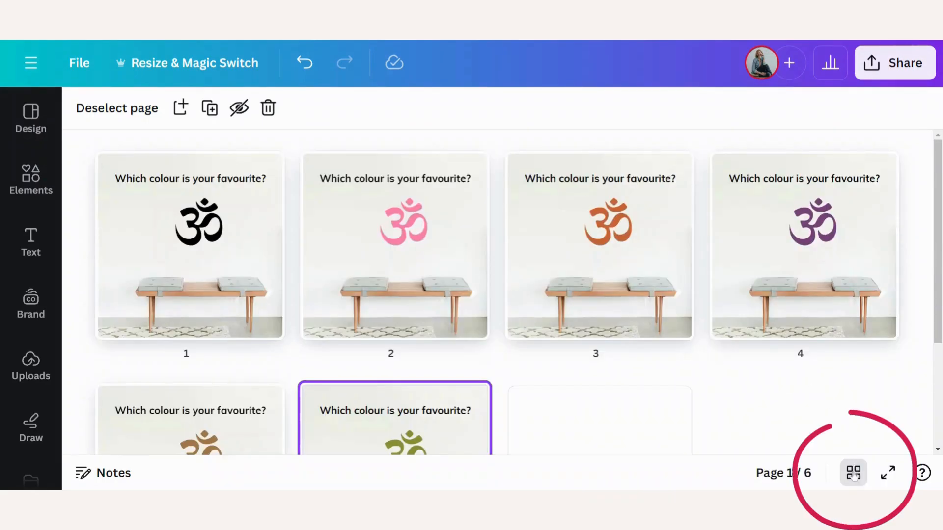
pyautogui.moveTo(852, 473)
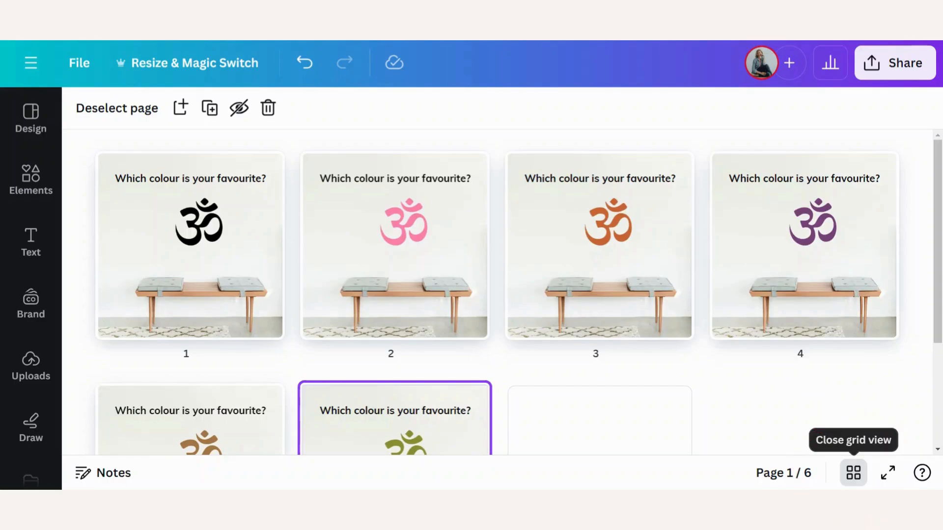
# Leave grid view and set the first black om page's duration to 1.0 second.
pyautogui.click(852, 472)
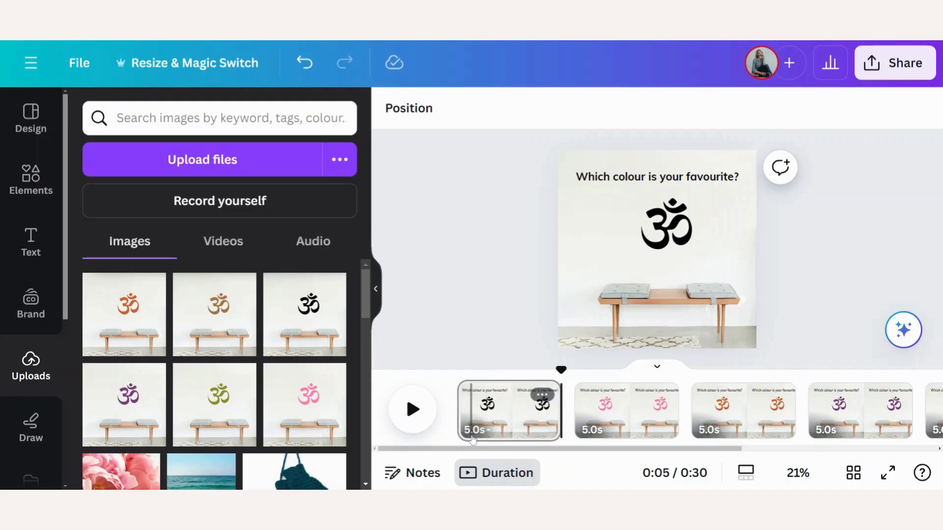
pyautogui.moveTo(810, 411)
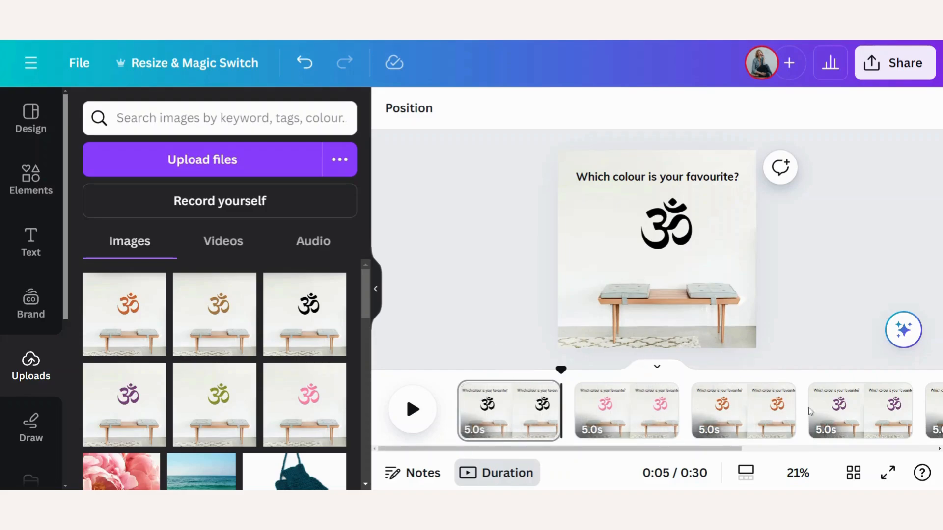
pyautogui.moveTo(837, 416)
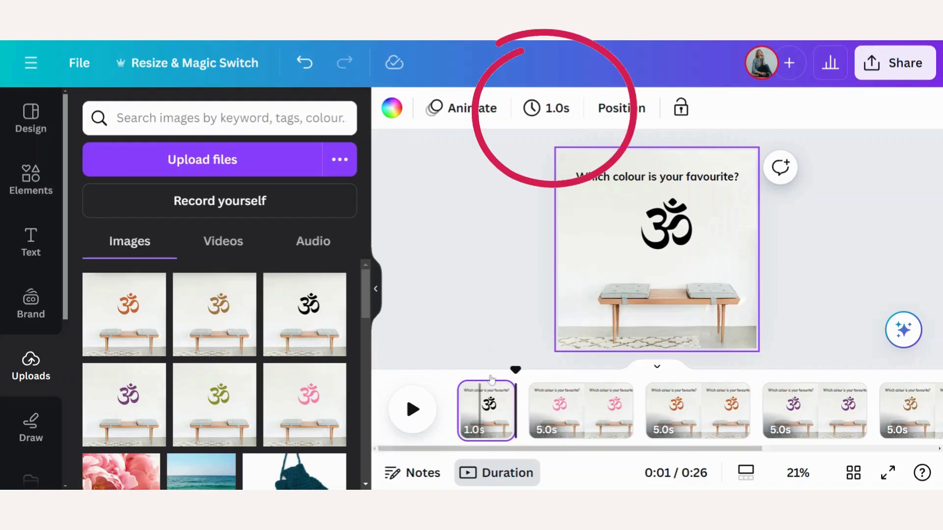
pyautogui.moveTo(553, 113)
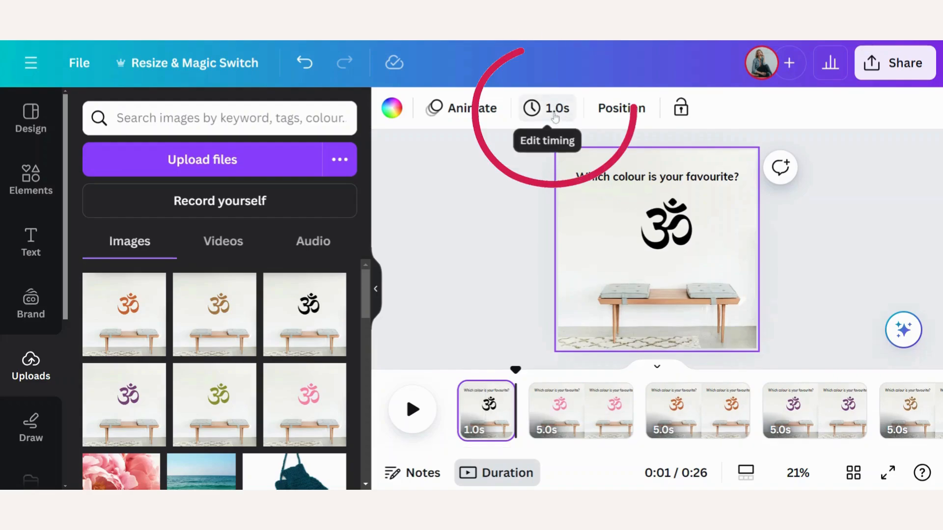
pyautogui.click(546, 108)
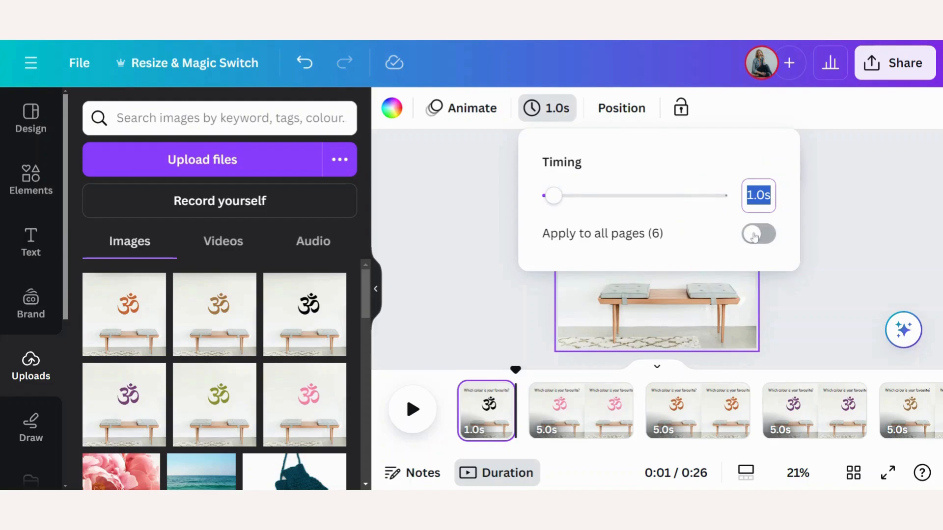
# Apply the 1.0-second timing to all six pages for a six-second total.
pyautogui.click(758, 235)
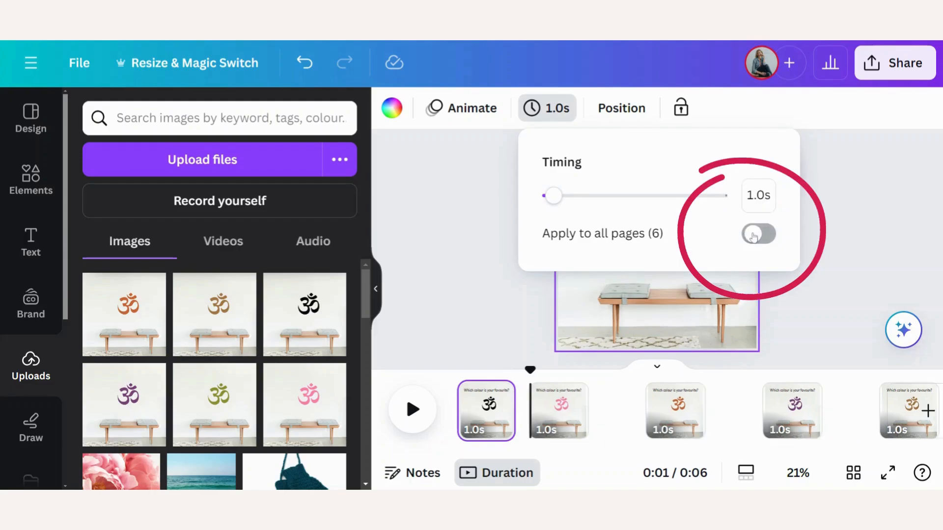
pyautogui.click(758, 234)
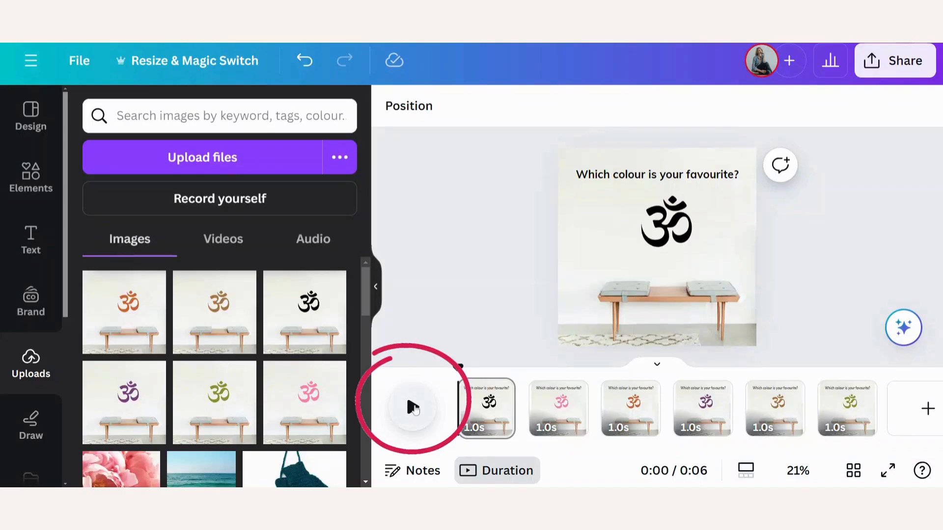
pyautogui.click(412, 407)
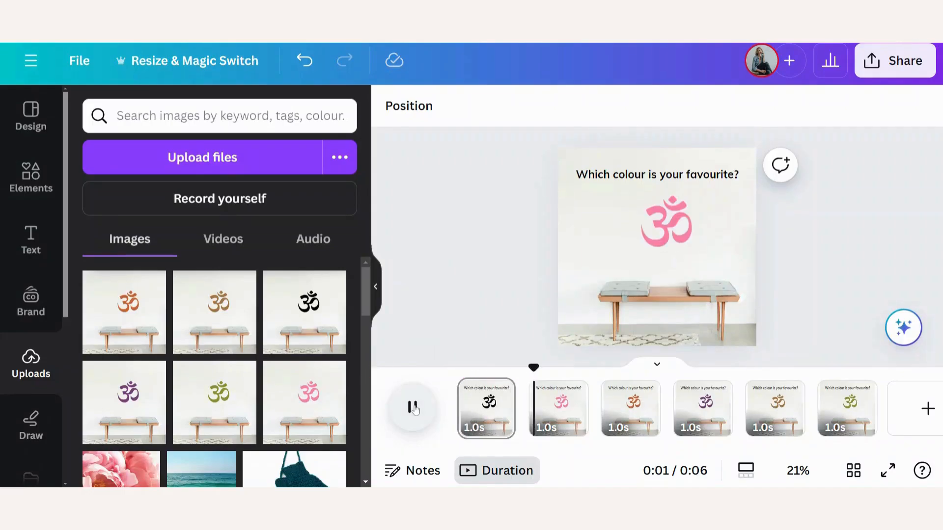
pyautogui.click(413, 407)
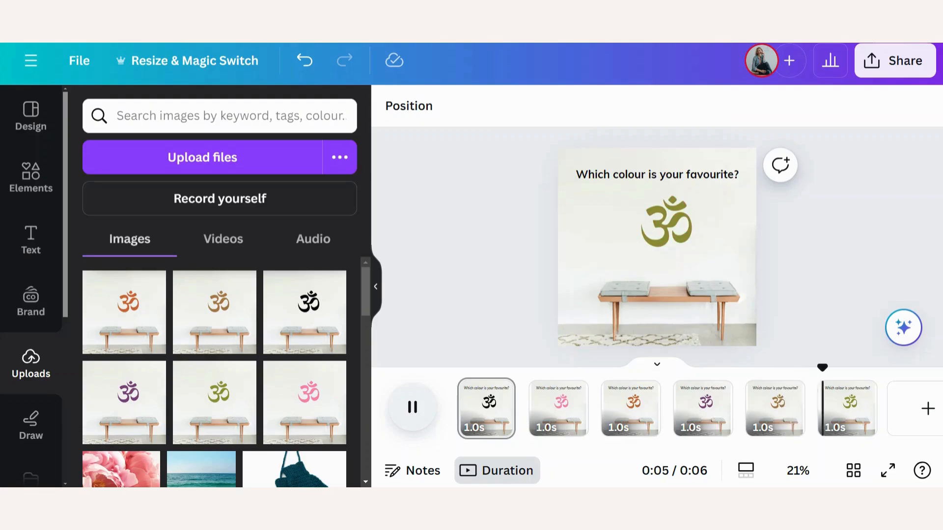
pyautogui.click(412, 407)
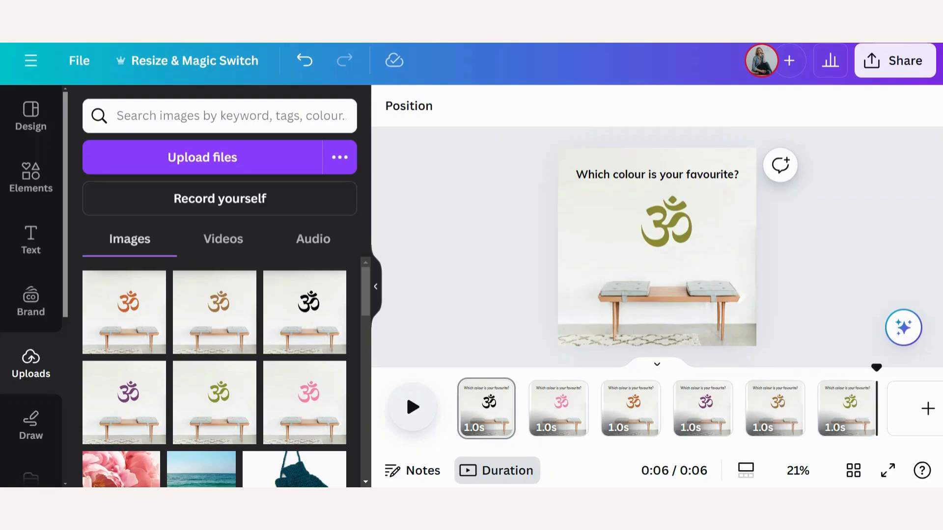
pyautogui.moveTo(459, 407)
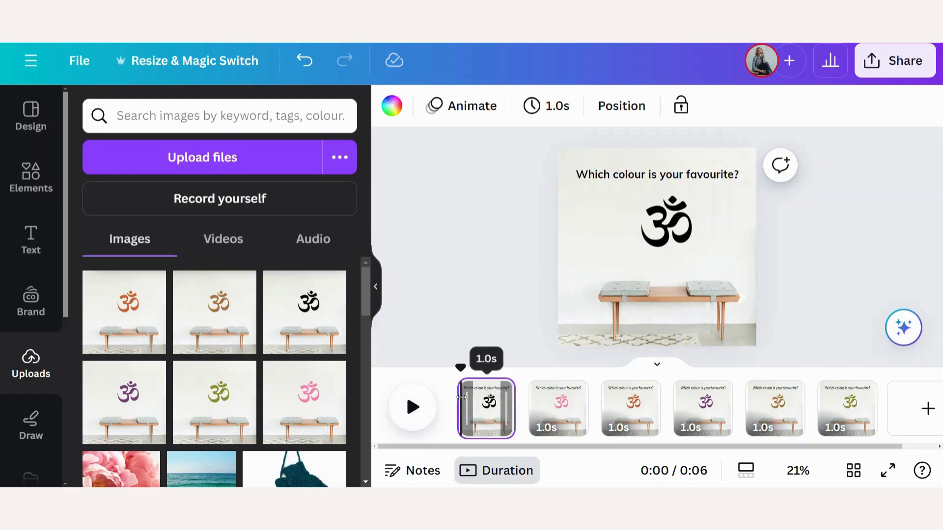
# Give the heading a Wipe animation set to play On enter only, not Both.
pyautogui.click(656, 174)
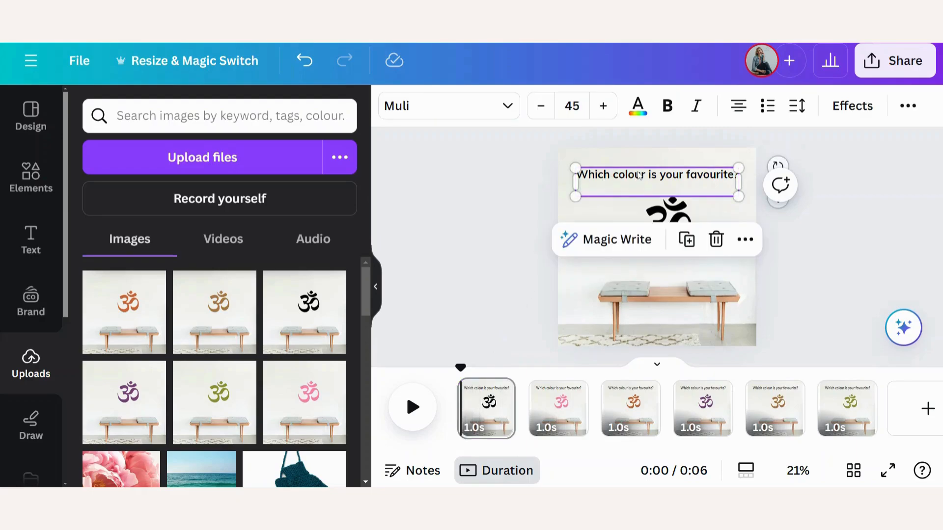
pyautogui.moveTo(907, 106)
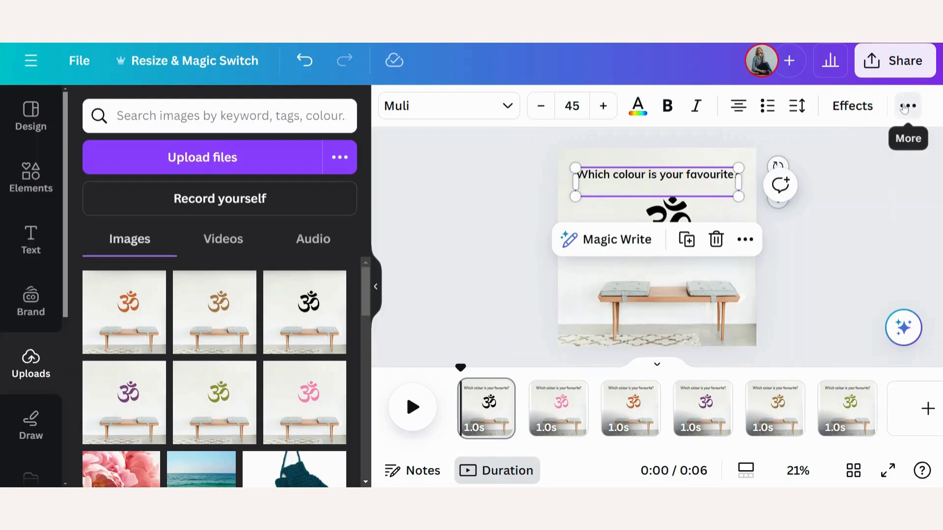
pyautogui.click(908, 106)
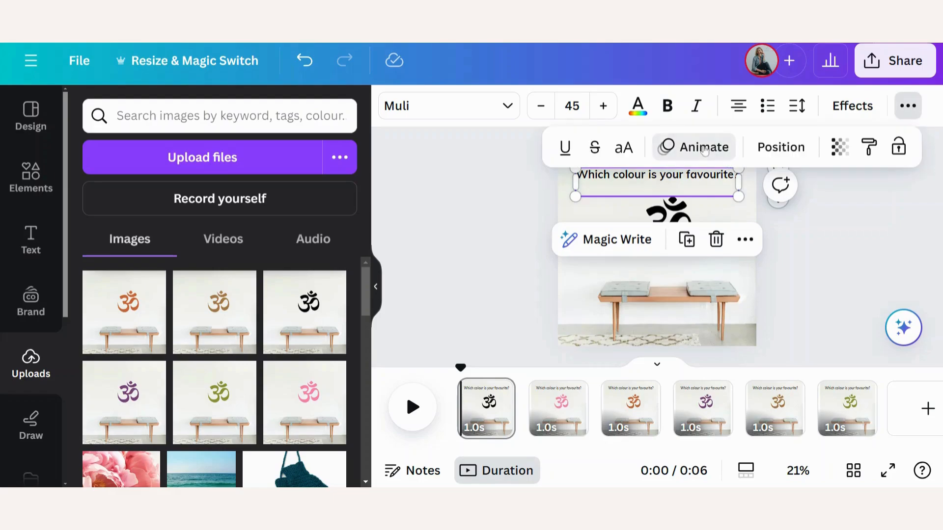
pyautogui.click(703, 147)
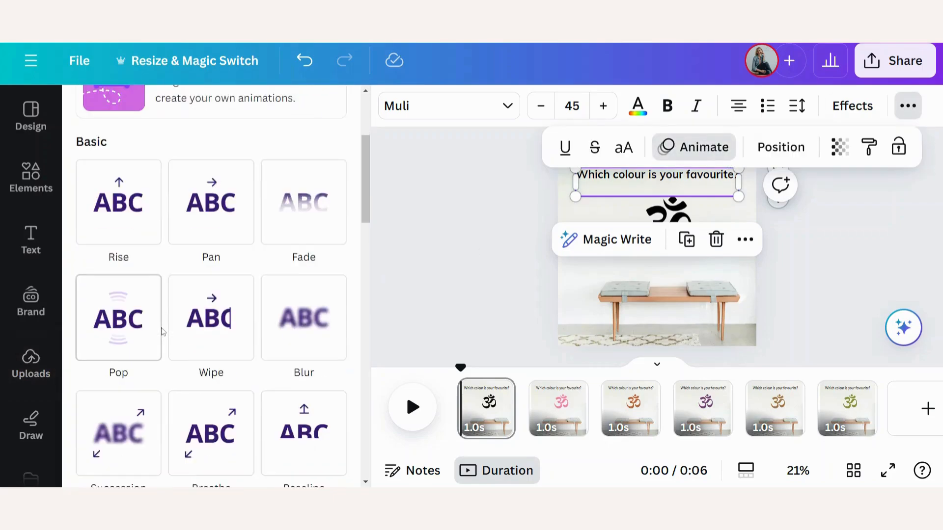
pyautogui.scroll(-3)
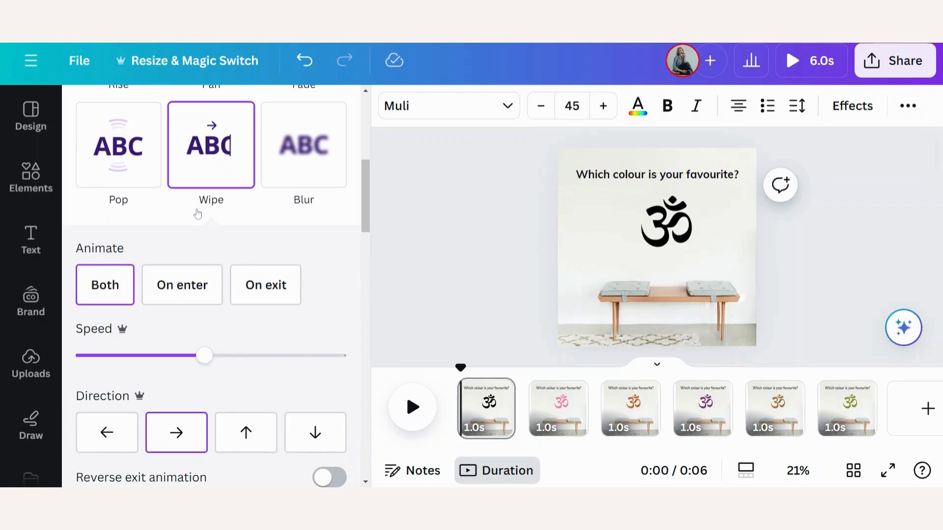
pyautogui.click(656, 175)
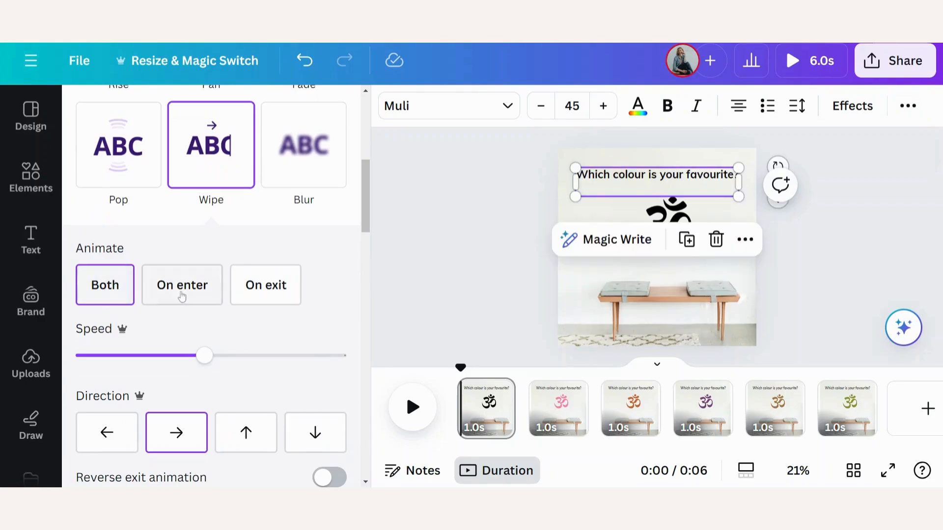
pyautogui.click(181, 284)
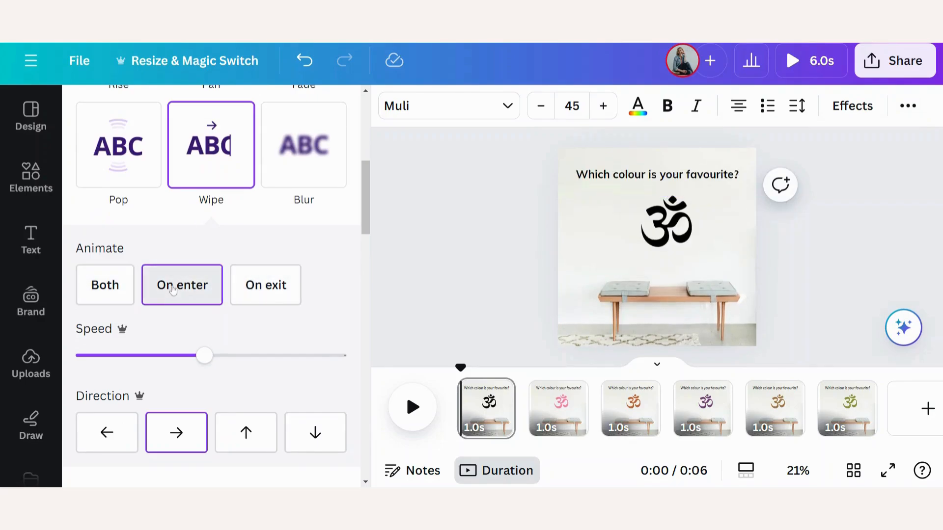
pyautogui.click(657, 175)
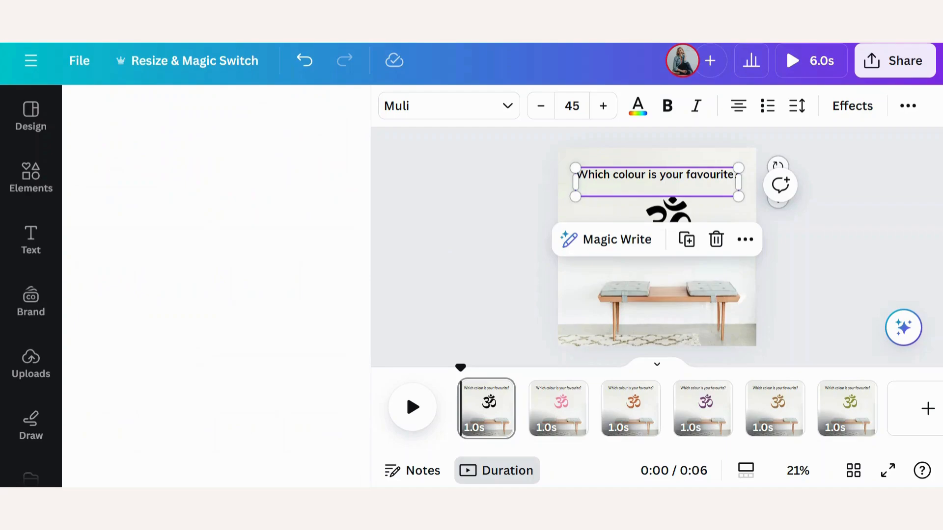
pyautogui.moveTo(923, 410)
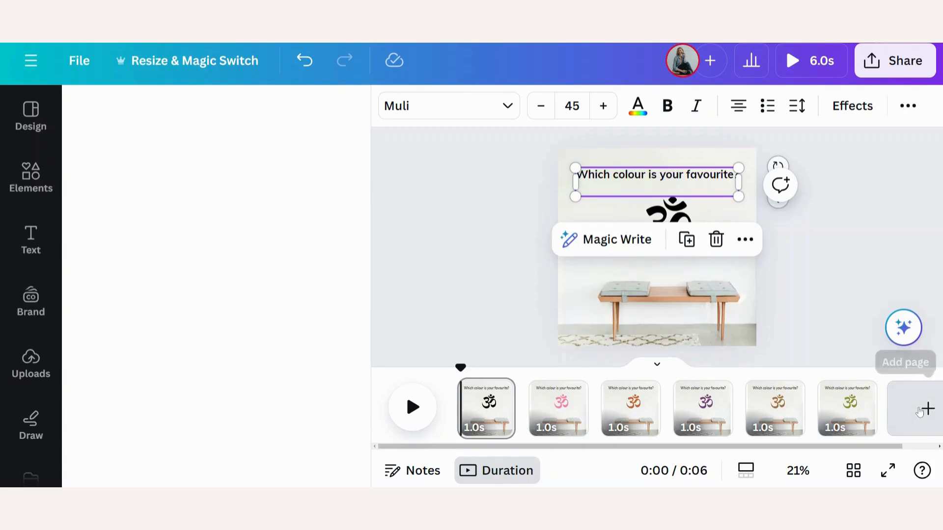
# Add page 7 with the teal om, 'order now!' and website, lasting 3.0 seconds.
pyautogui.click(923, 408)
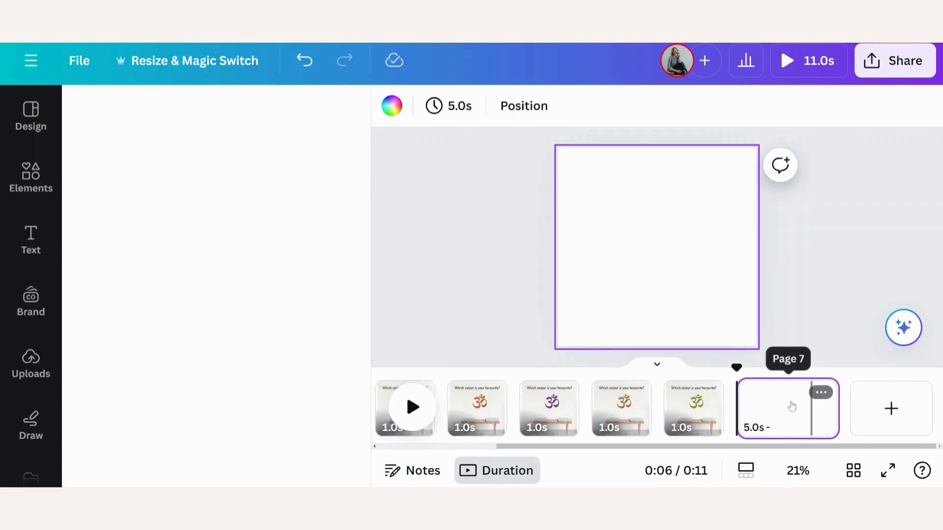
pyautogui.click(31, 240)
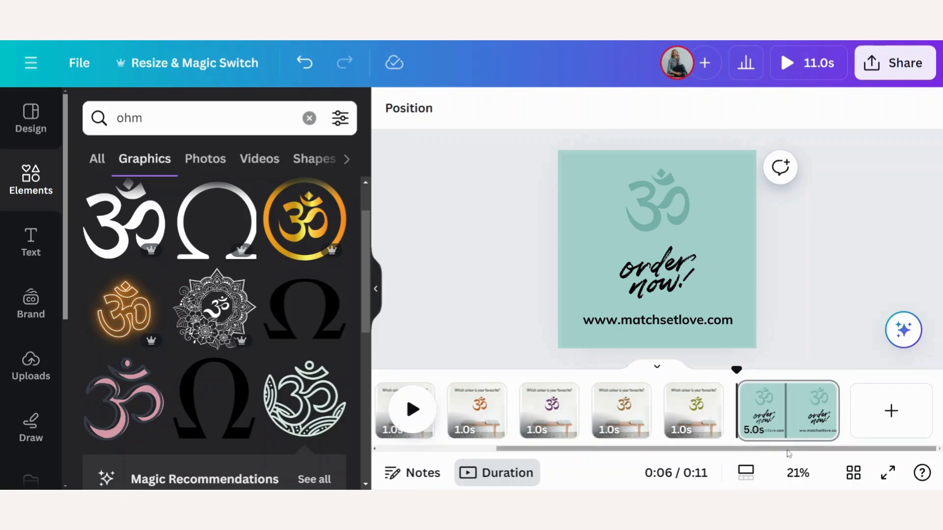
pyautogui.moveTo(787, 415)
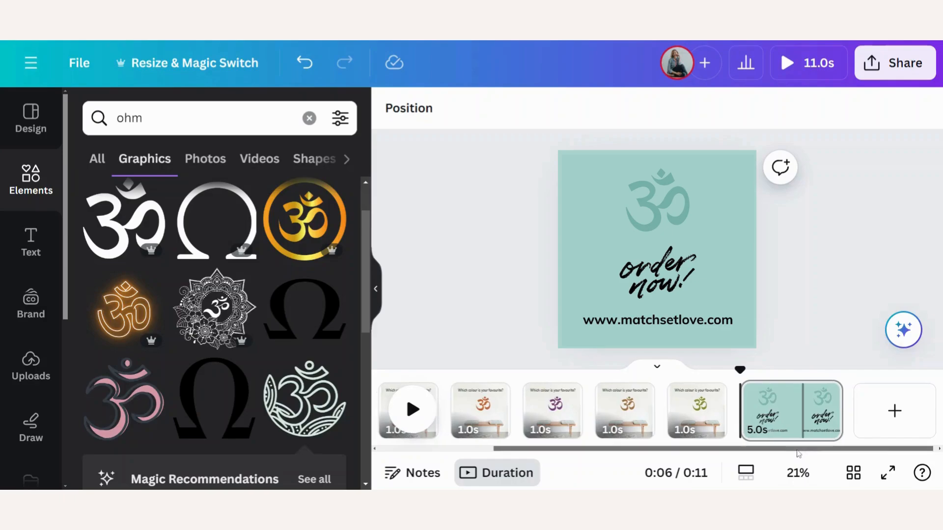
pyautogui.hscroll(3)
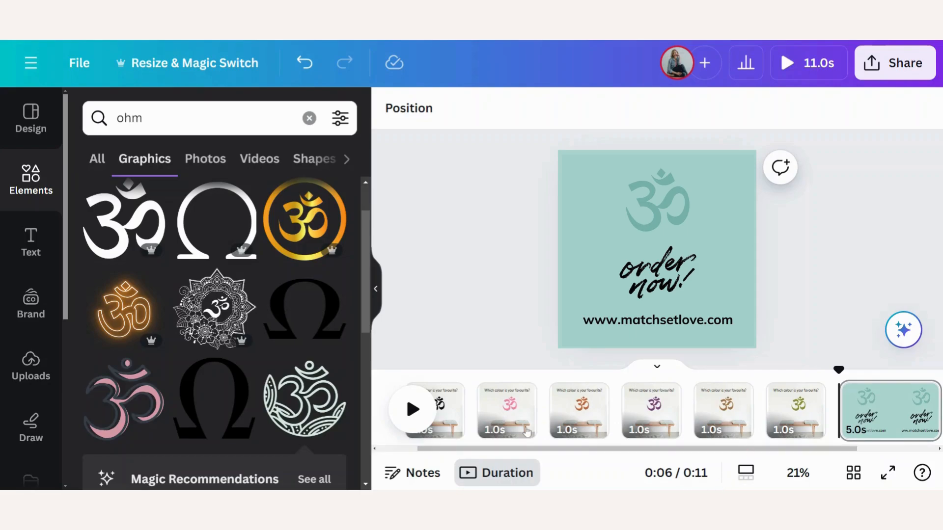
pyautogui.moveTo(441, 334)
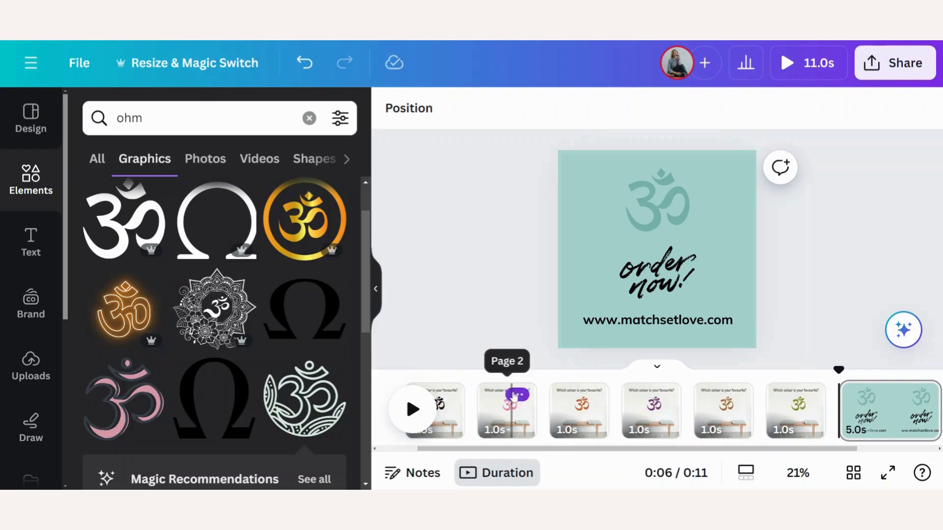
pyautogui.moveTo(755, 457)
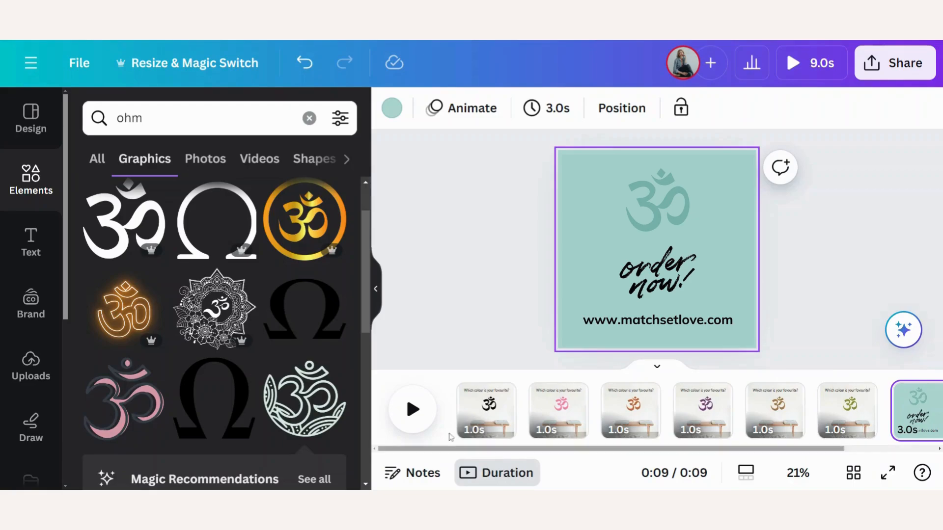
pyautogui.click(485, 411)
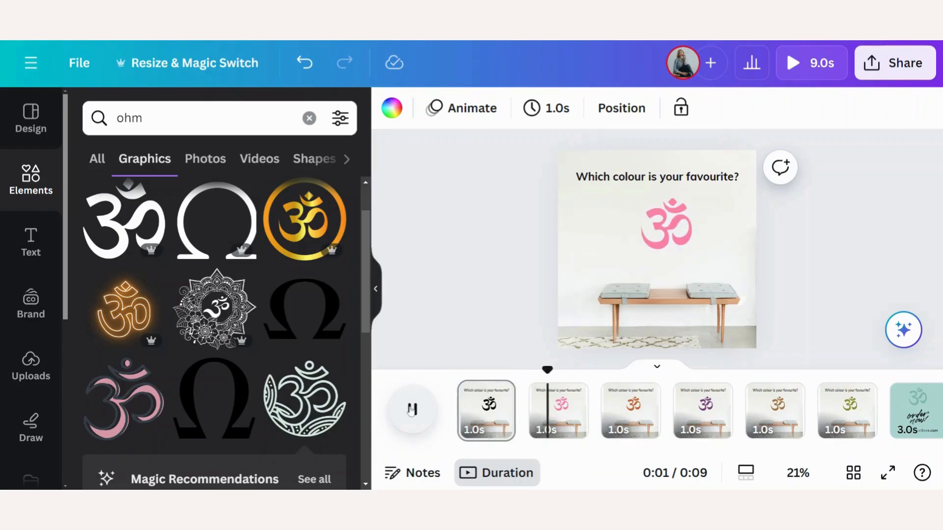
pyautogui.click(411, 410)
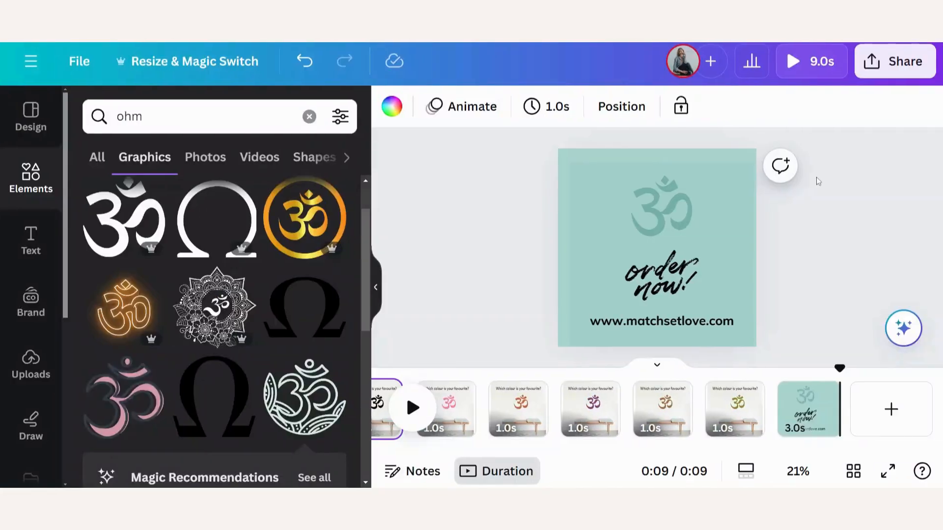
pyautogui.moveTo(815, 235)
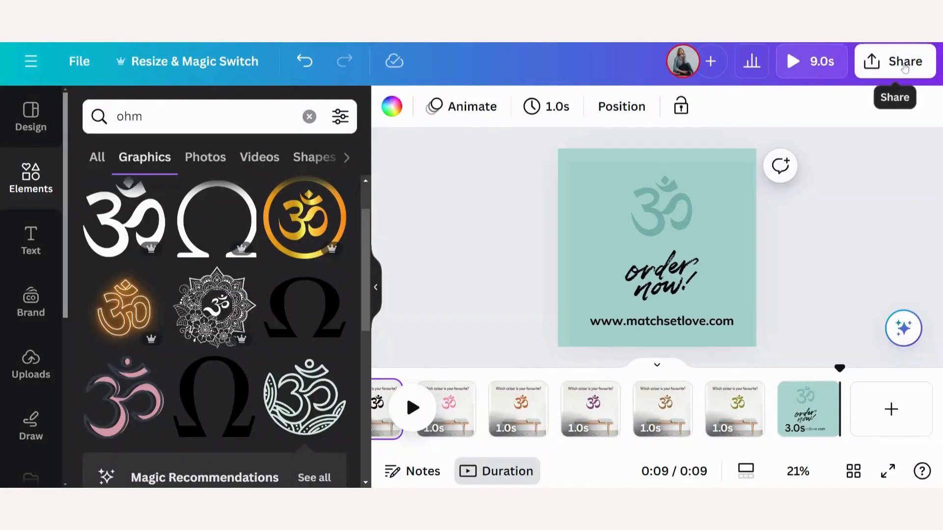
# Download all seven pages as a GIF with Transparent background switched off.
pyautogui.click(904, 61)
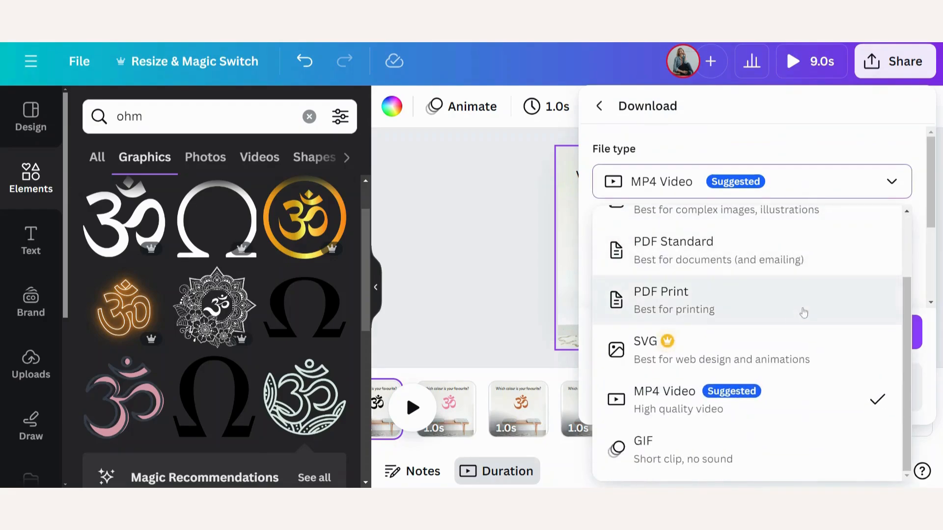
pyautogui.moveTo(654, 452)
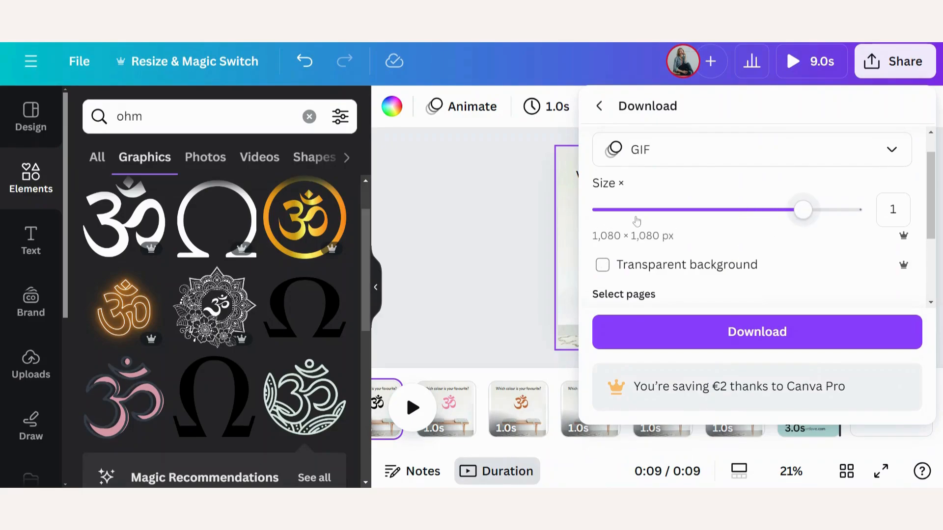
pyautogui.moveTo(754, 224)
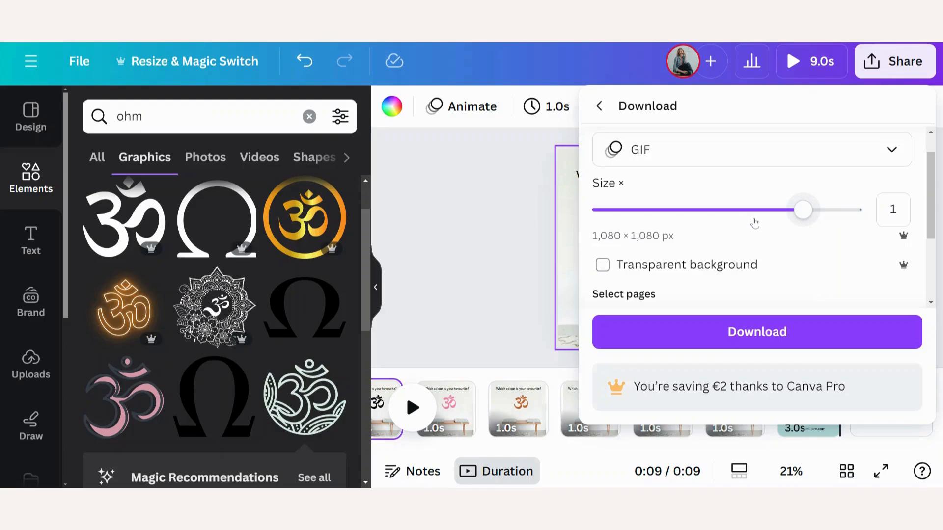
pyautogui.click(601, 265)
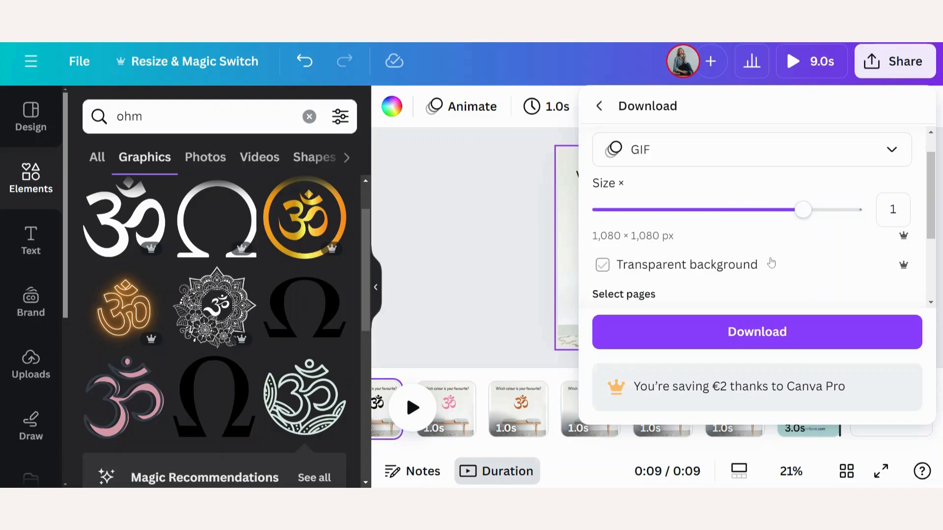
pyautogui.scroll(-3)
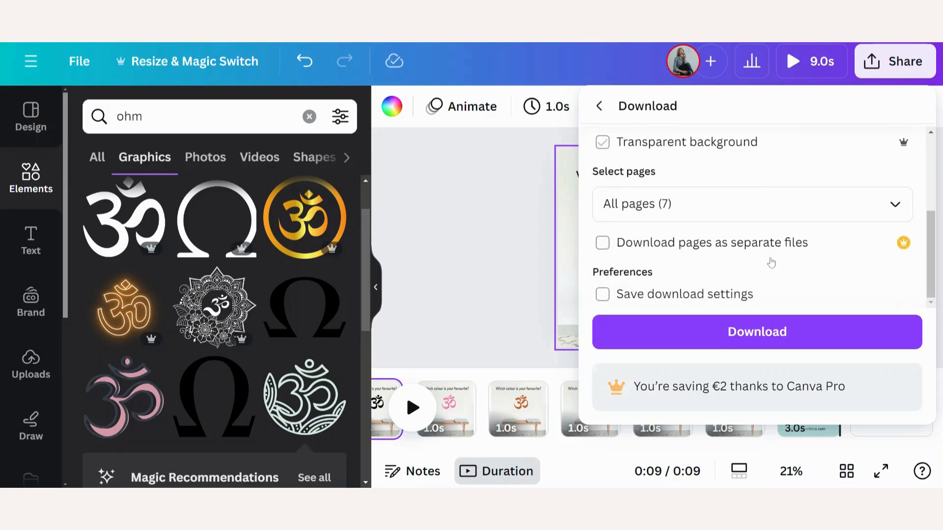
pyautogui.click(602, 141)
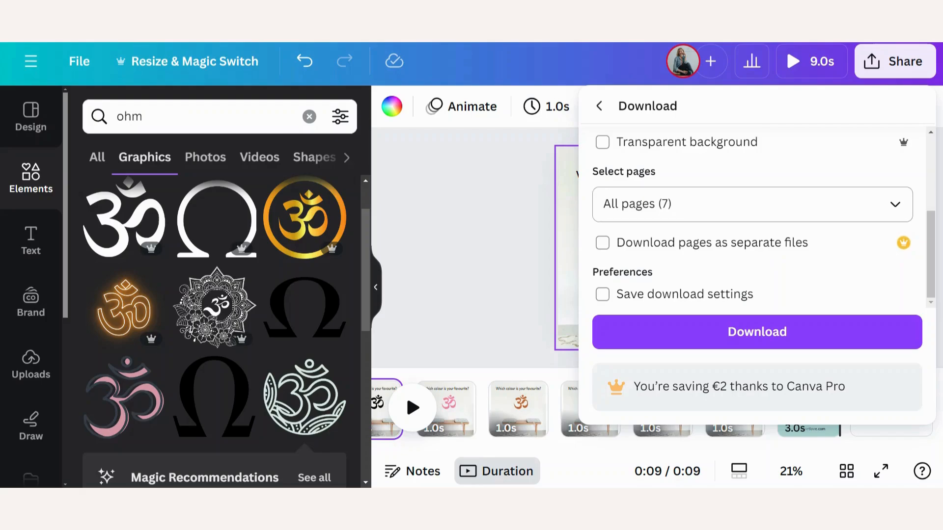
pyautogui.moveTo(736, 330)
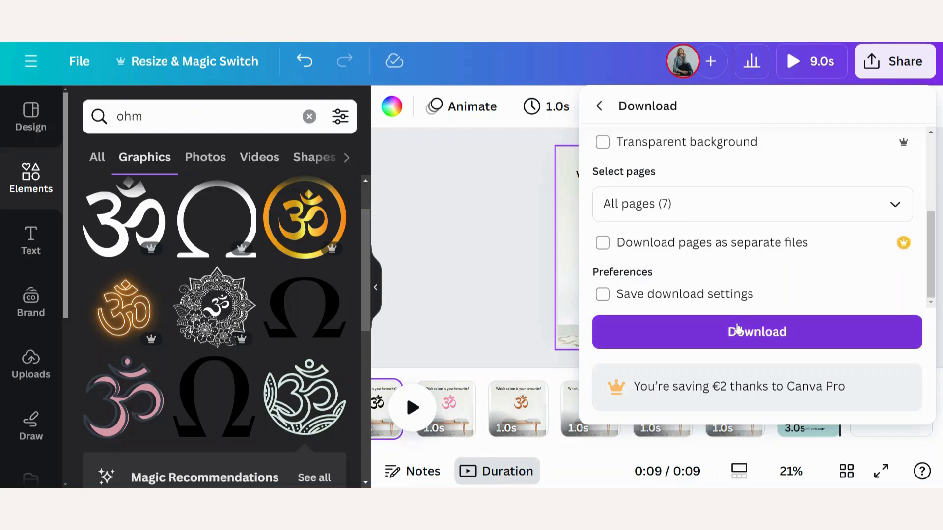
pyautogui.click(756, 332)
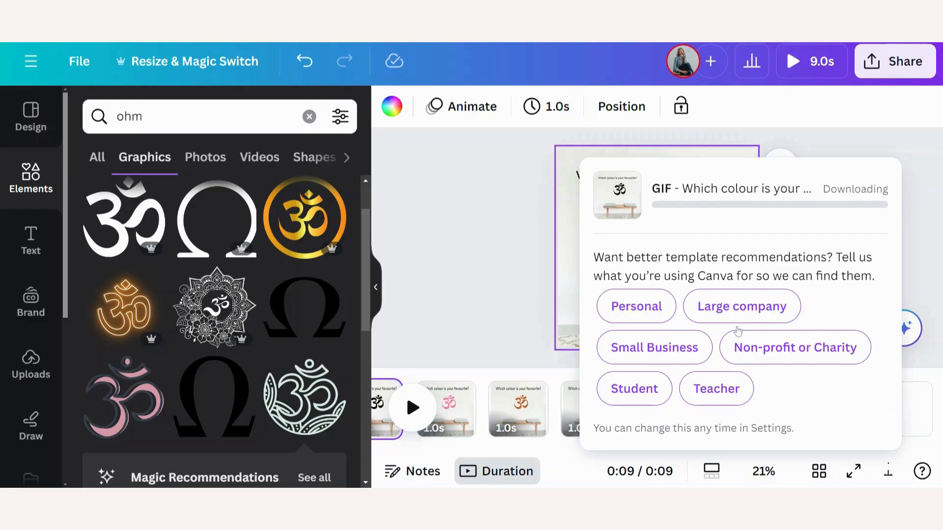